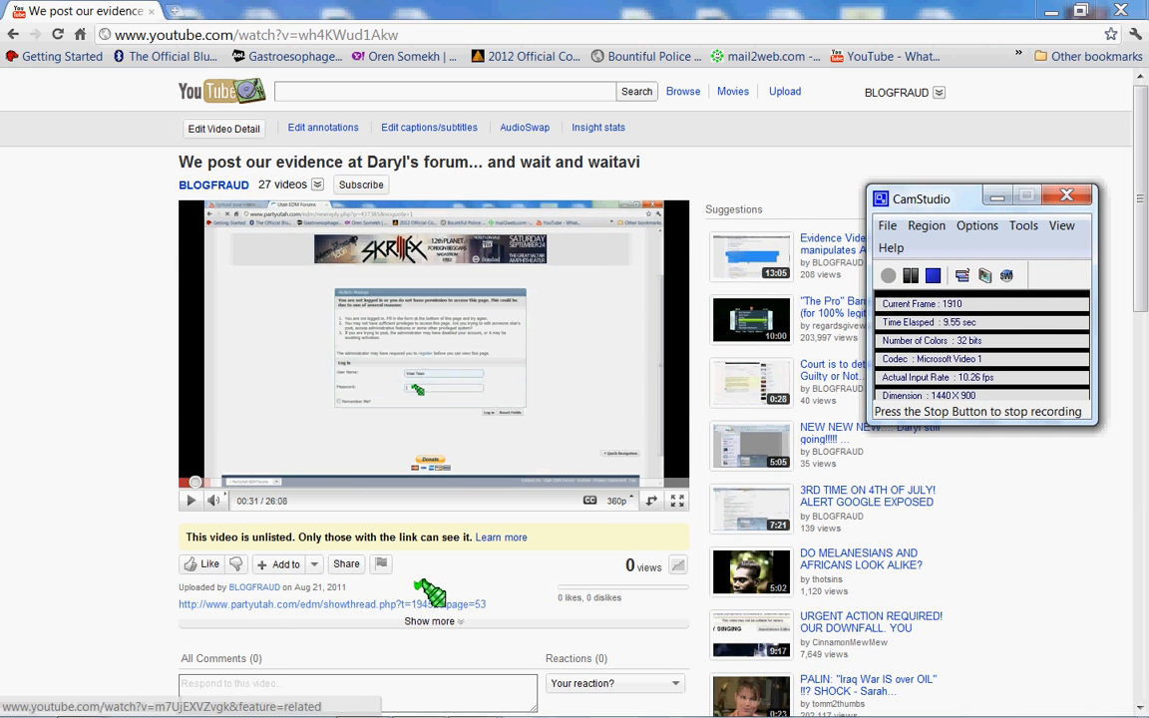
pyautogui.moveTo(394, 269)
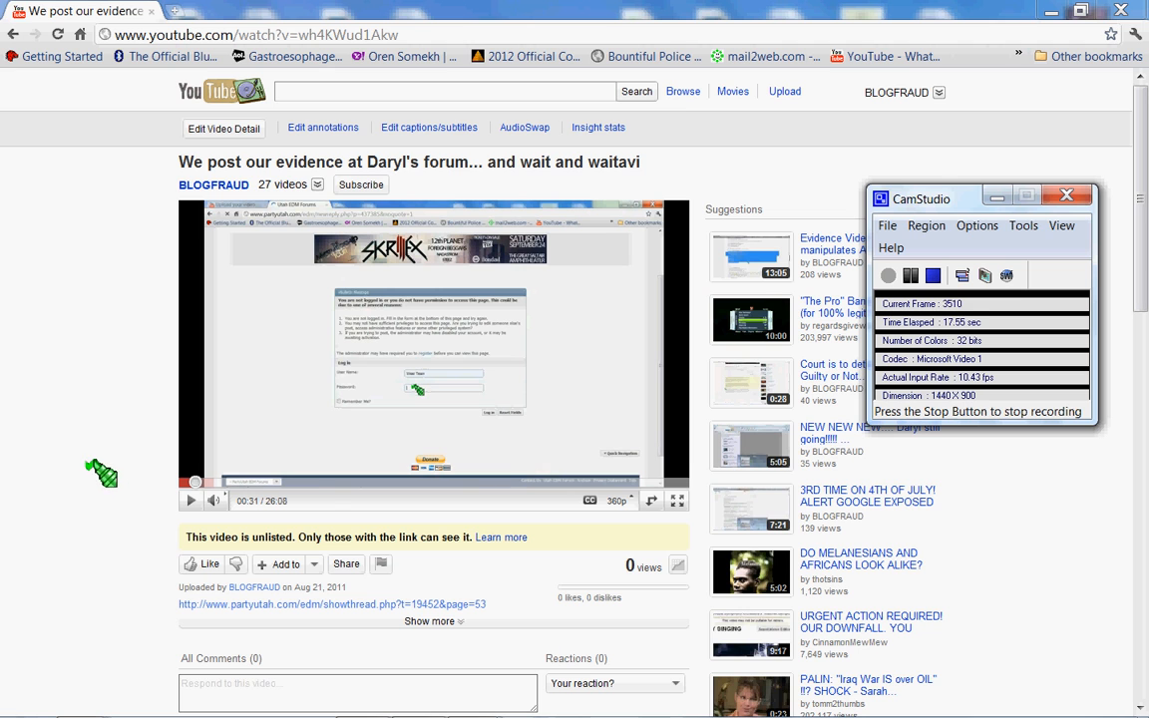
pyautogui.moveTo(139, 434)
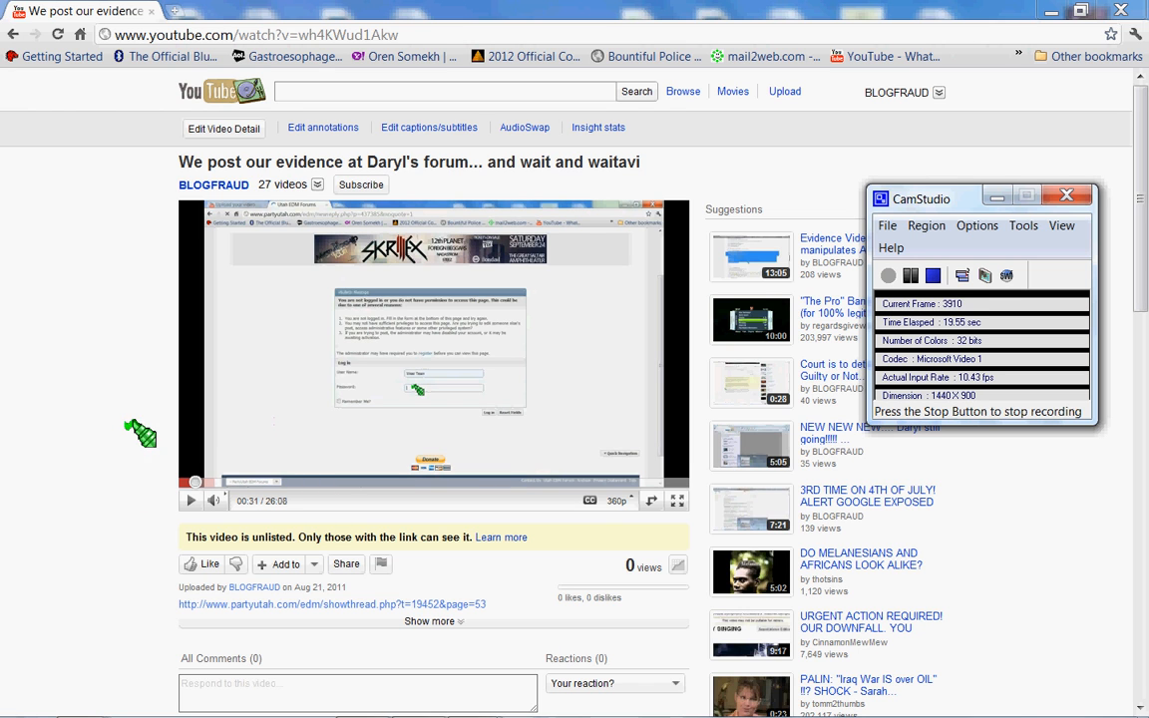
pyautogui.moveTo(264, 604)
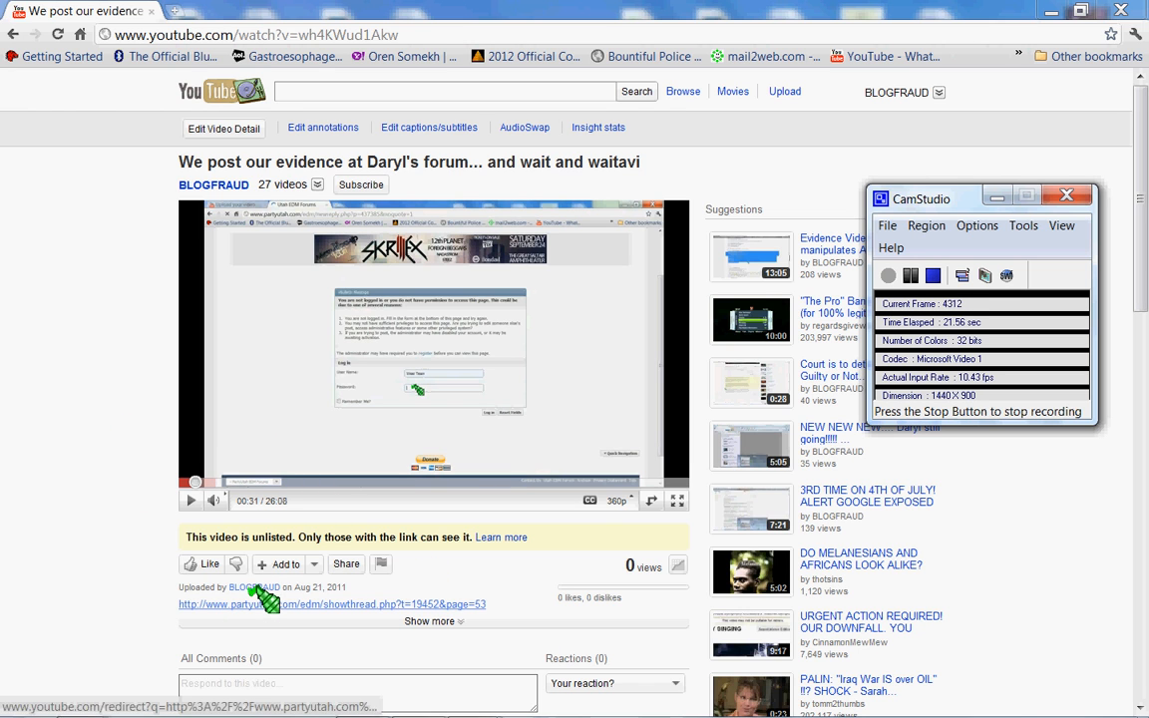
# Step: Open the partyutah.com 'Xtagged.com SCAM' thread link from the description, page 53, in a new tab
pyautogui.click(329, 603)
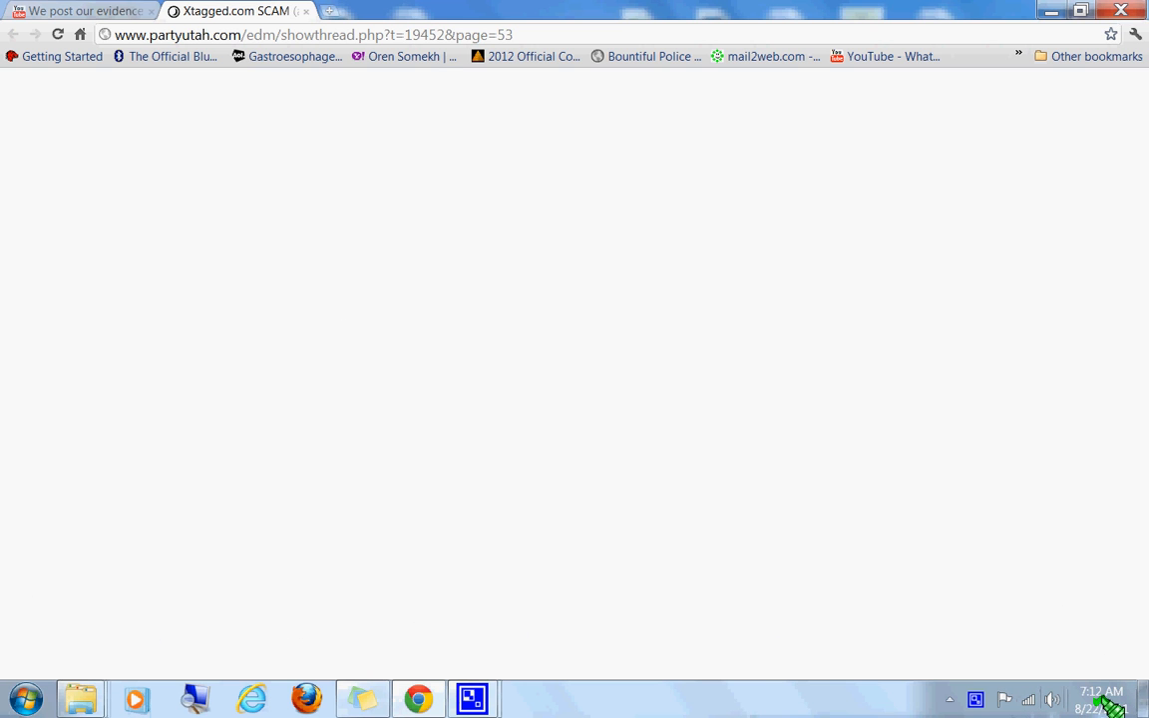
pyautogui.click(1100, 691)
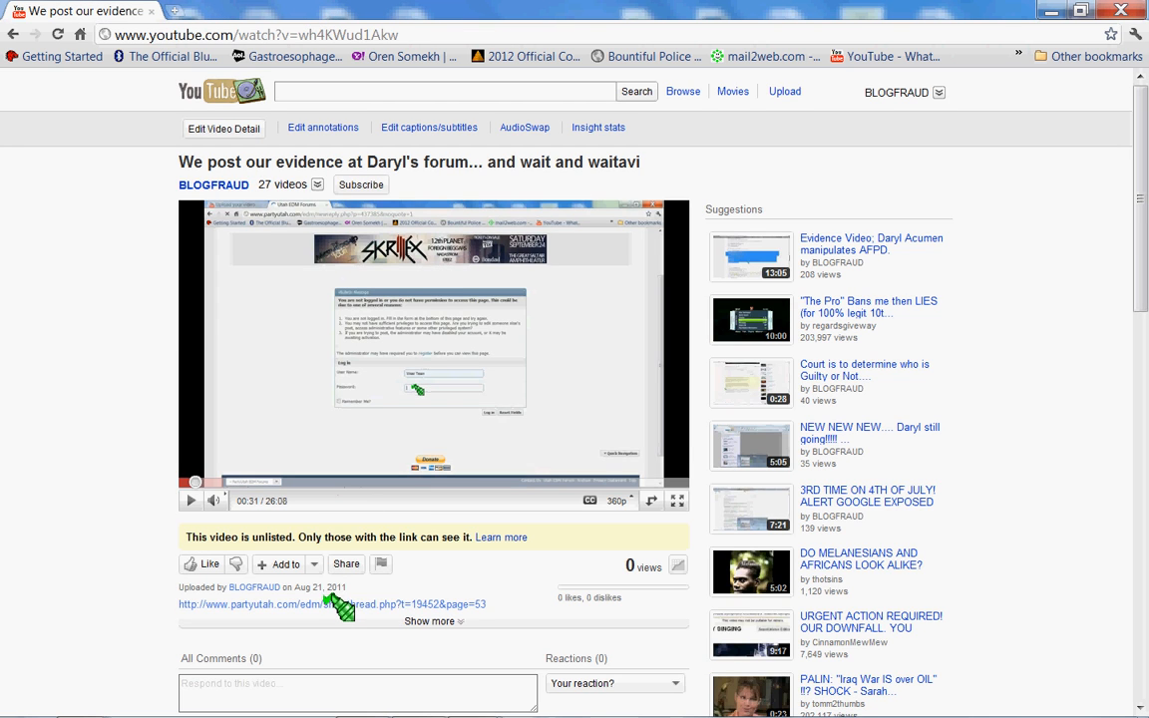
pyautogui.click(332, 604)
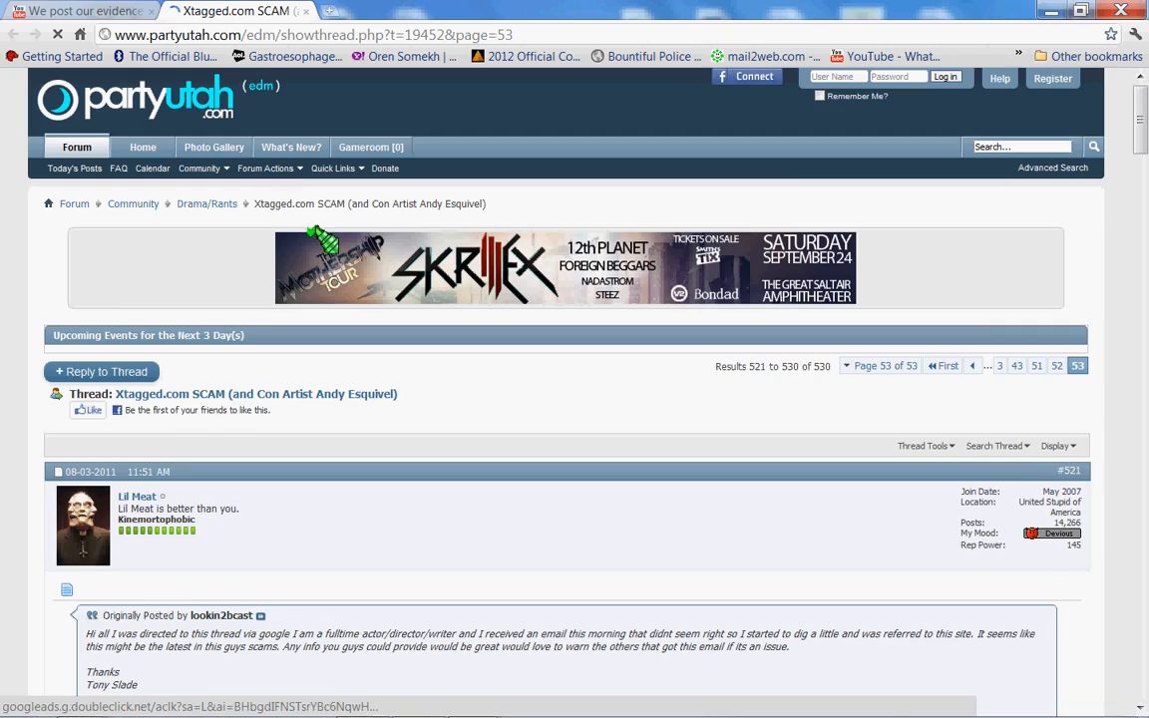
pyautogui.scroll(-3)
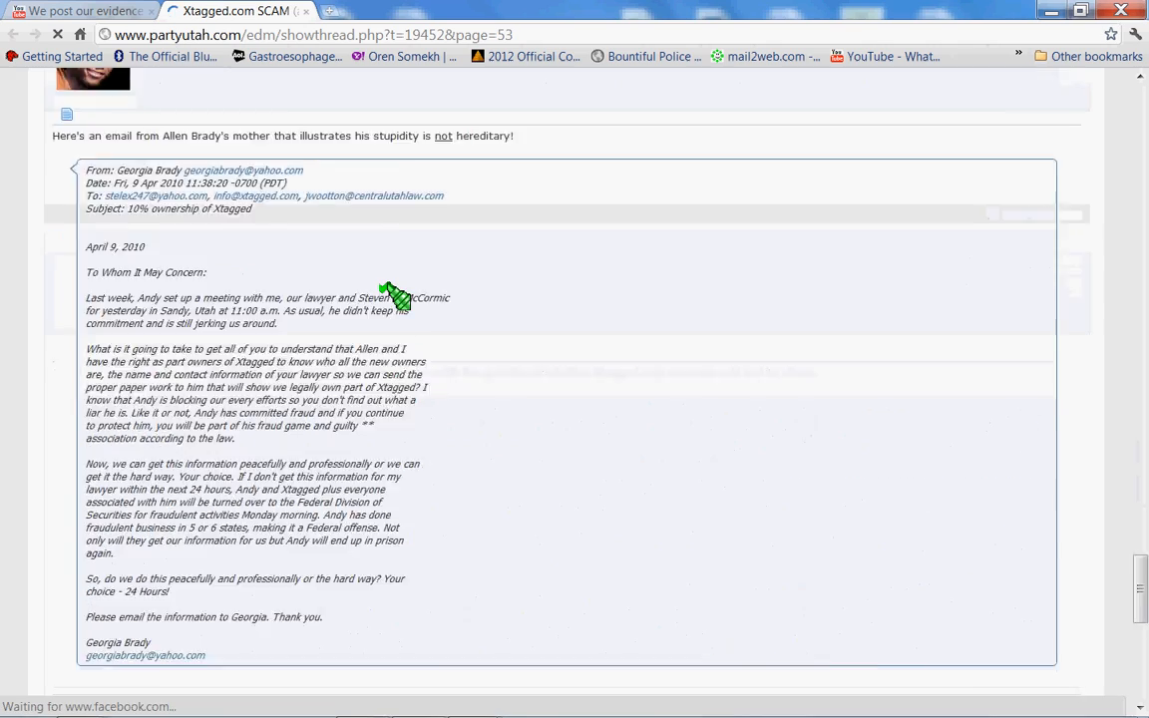
pyautogui.scroll(-3)
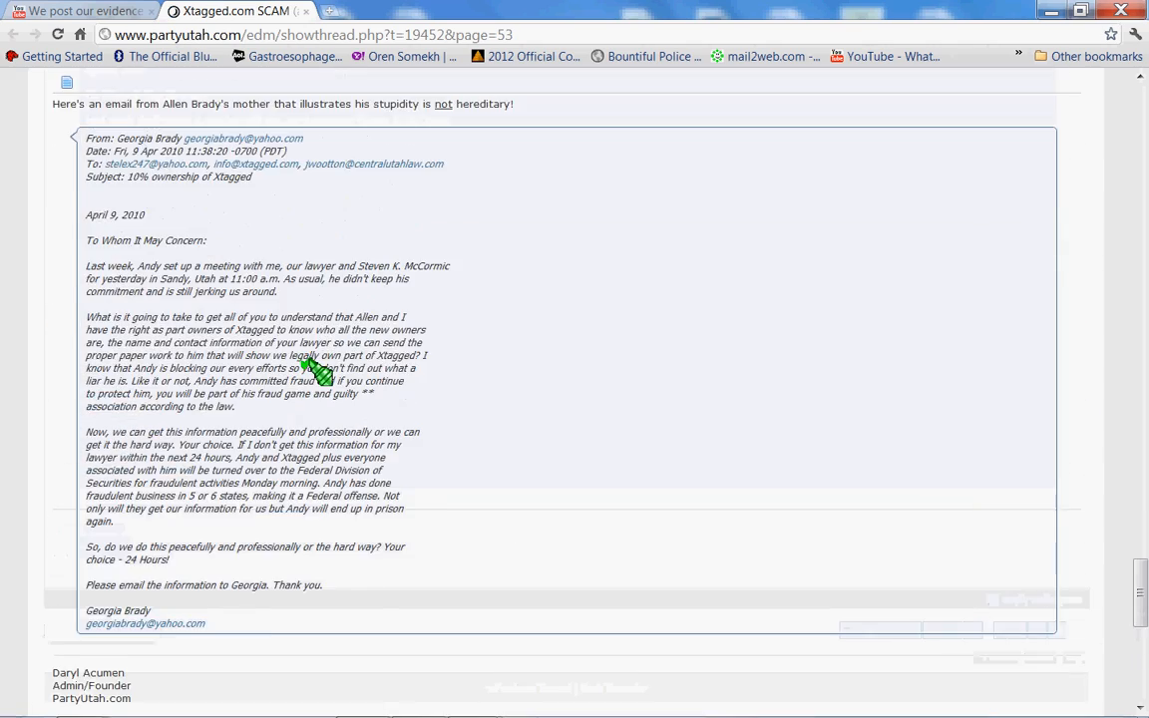
pyautogui.scroll(3)
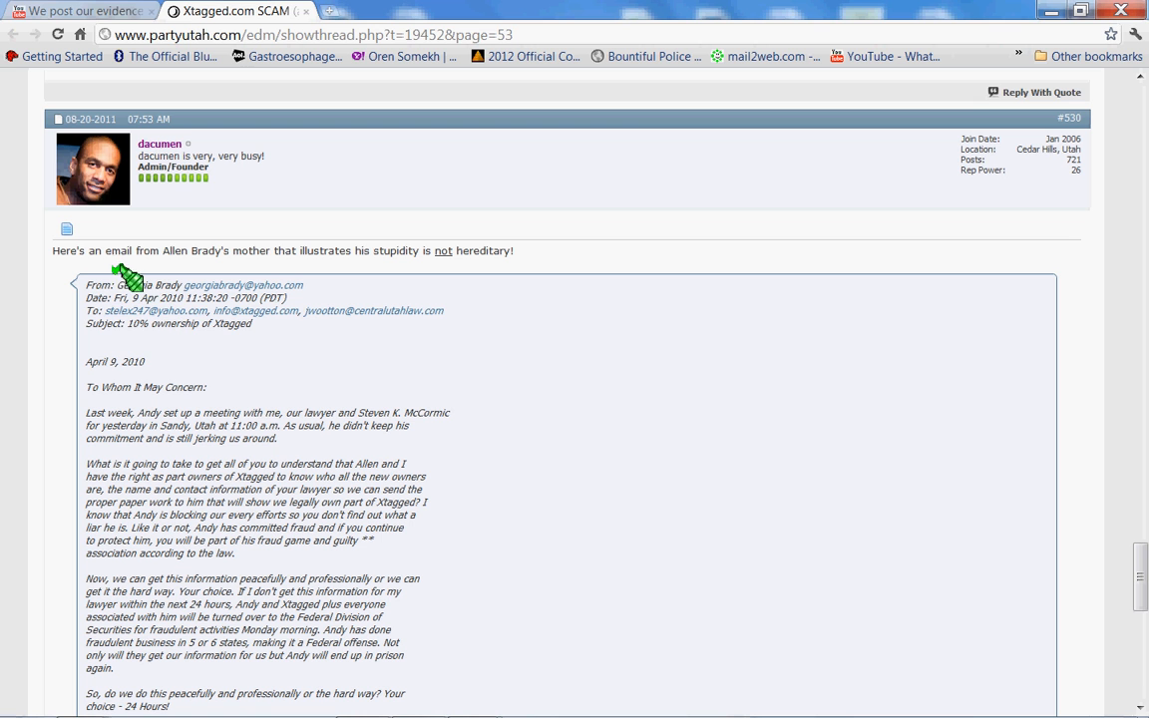
pyautogui.moveTo(109, 115)
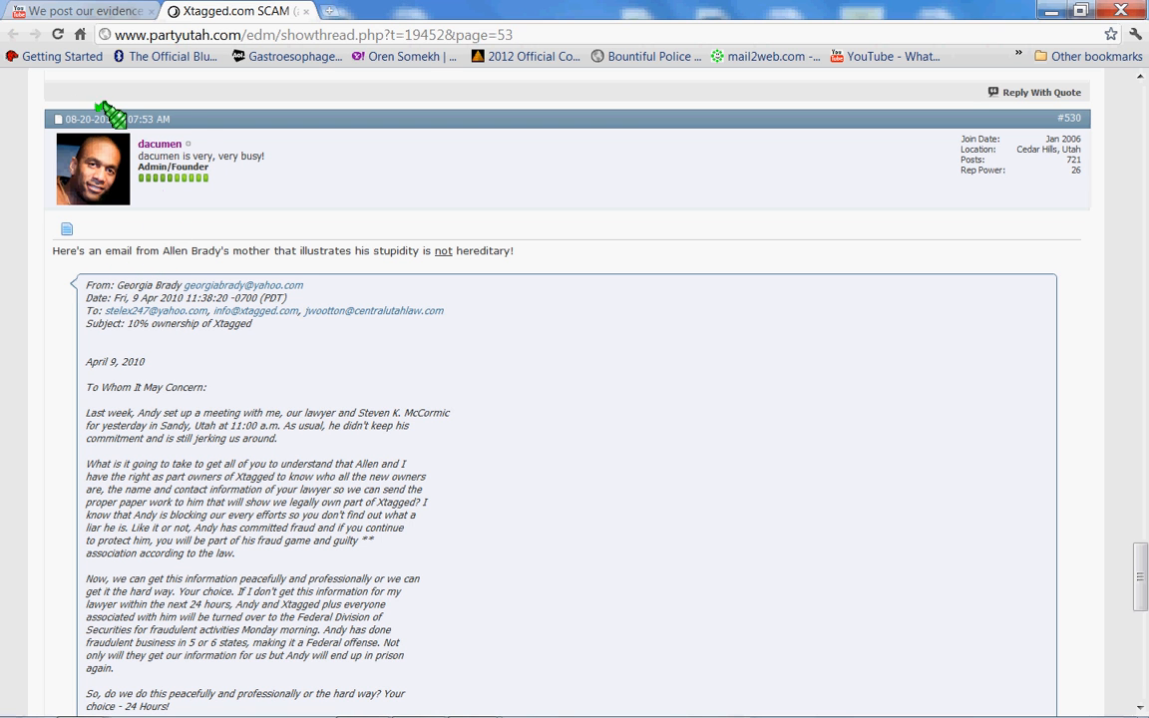
pyautogui.moveTo(149, 164)
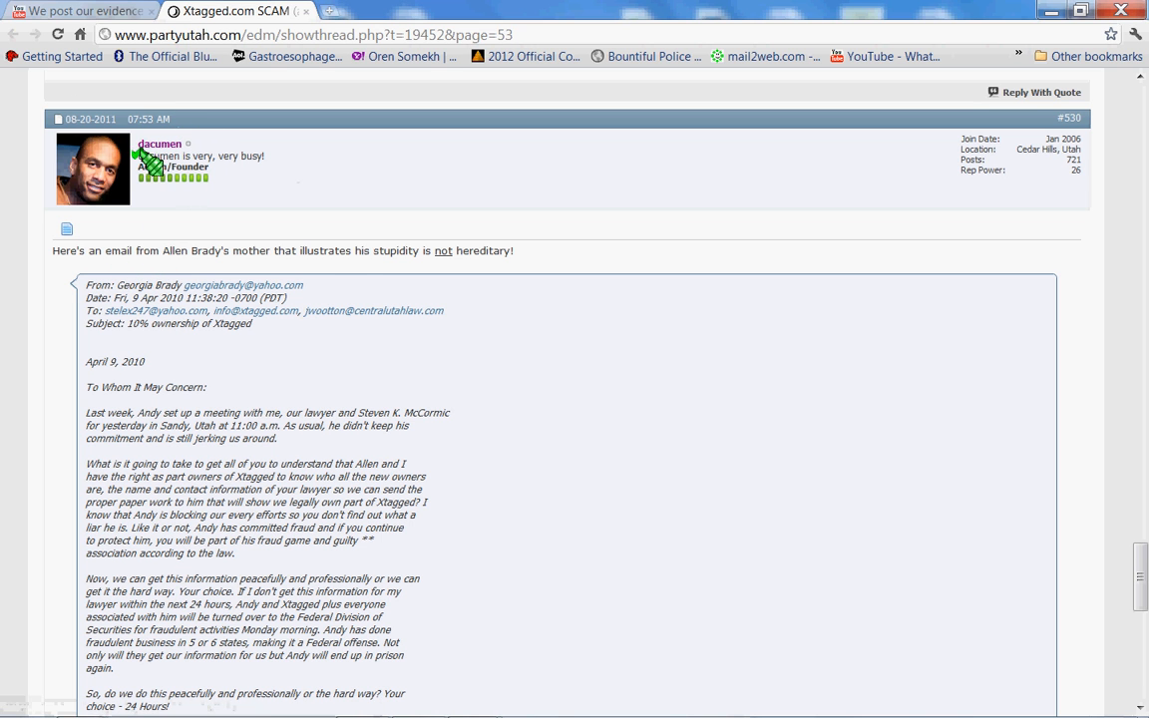
pyautogui.scroll(-3)
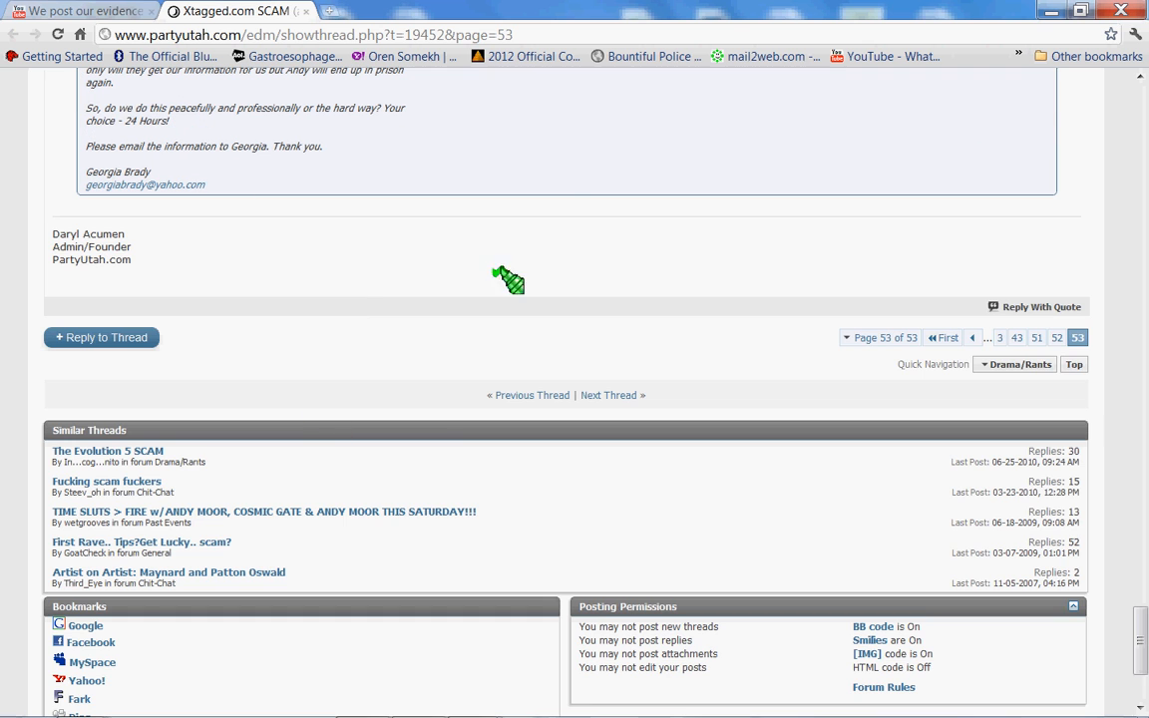
pyautogui.moveTo(296, 469)
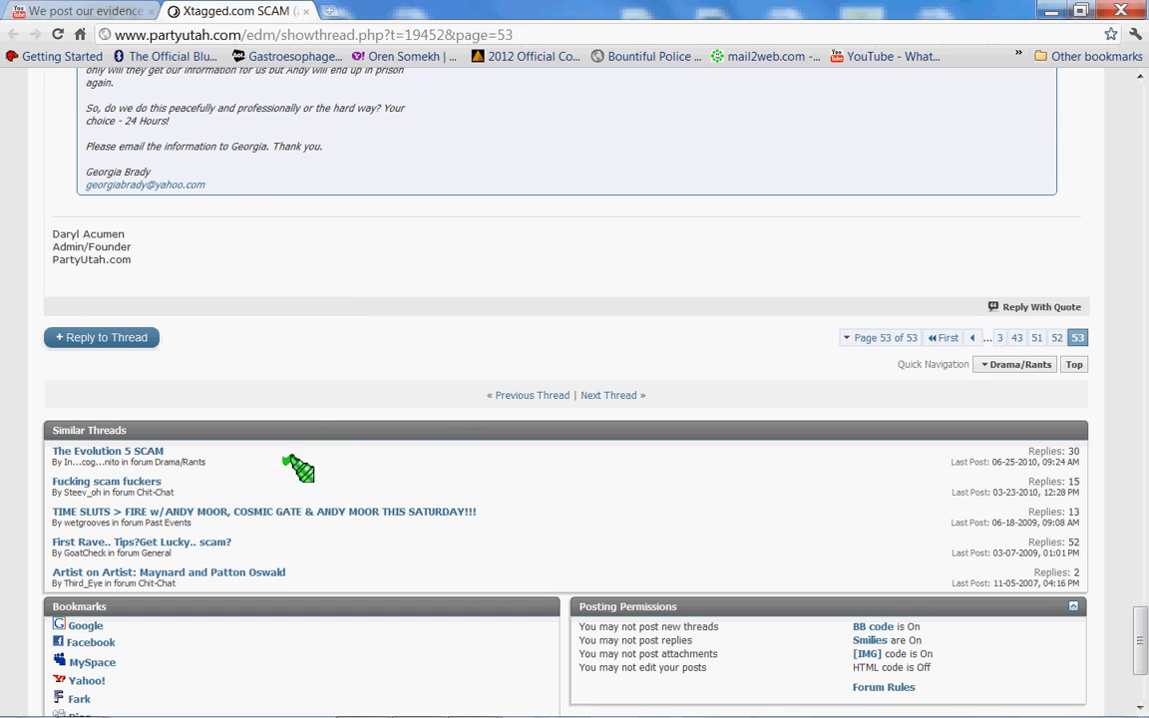
pyautogui.moveTo(389, 324)
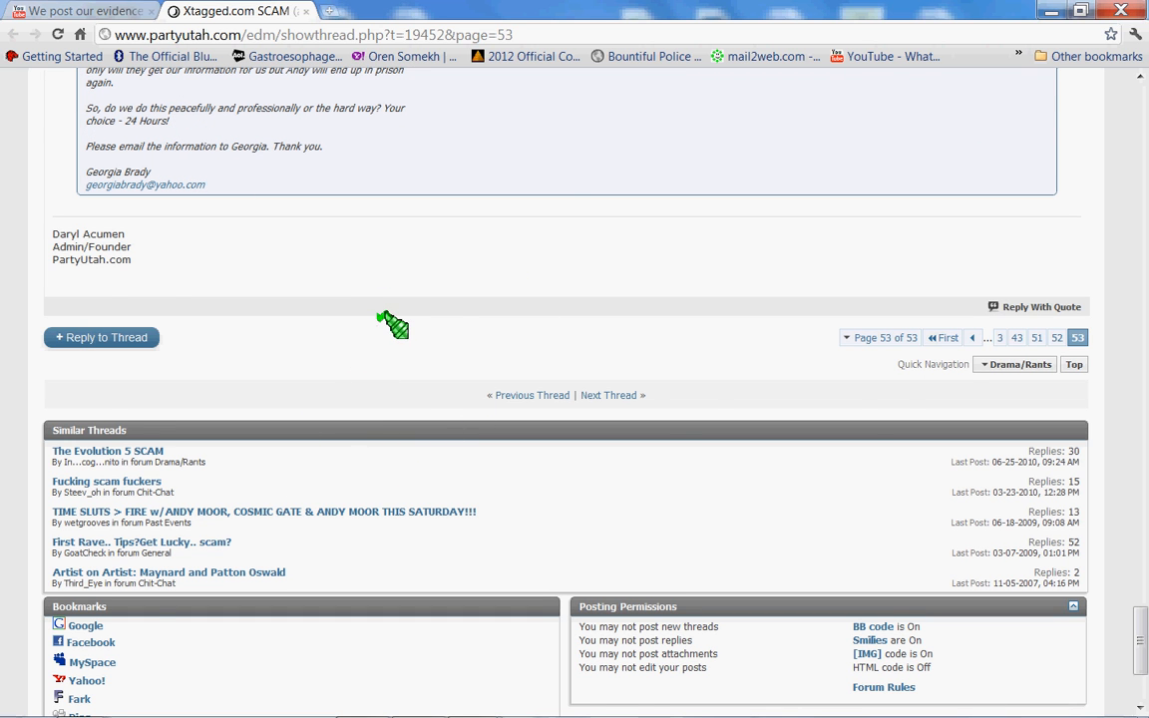
pyautogui.scroll(3)
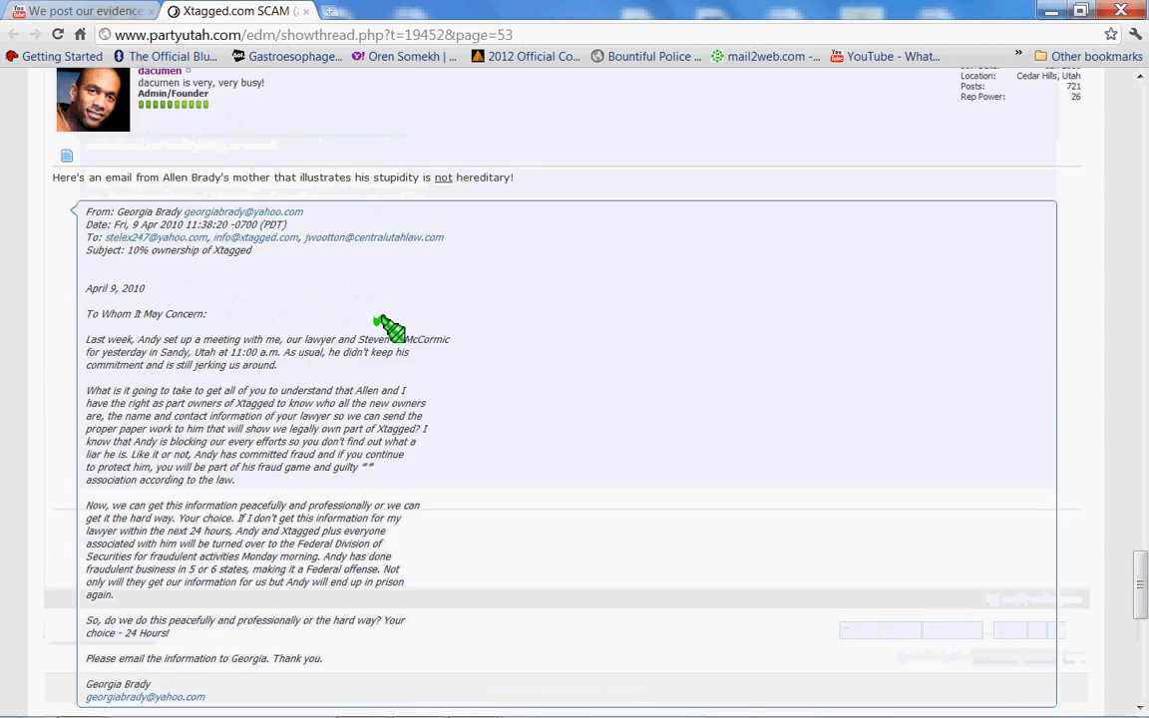
pyautogui.scroll(-3)
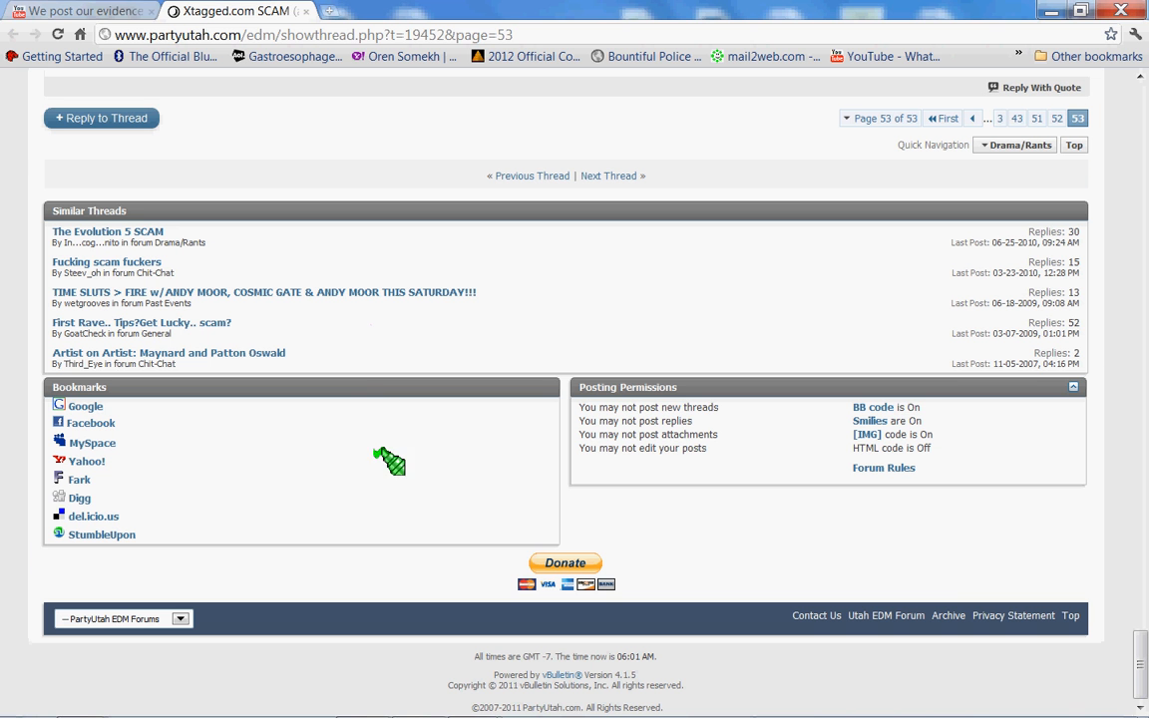